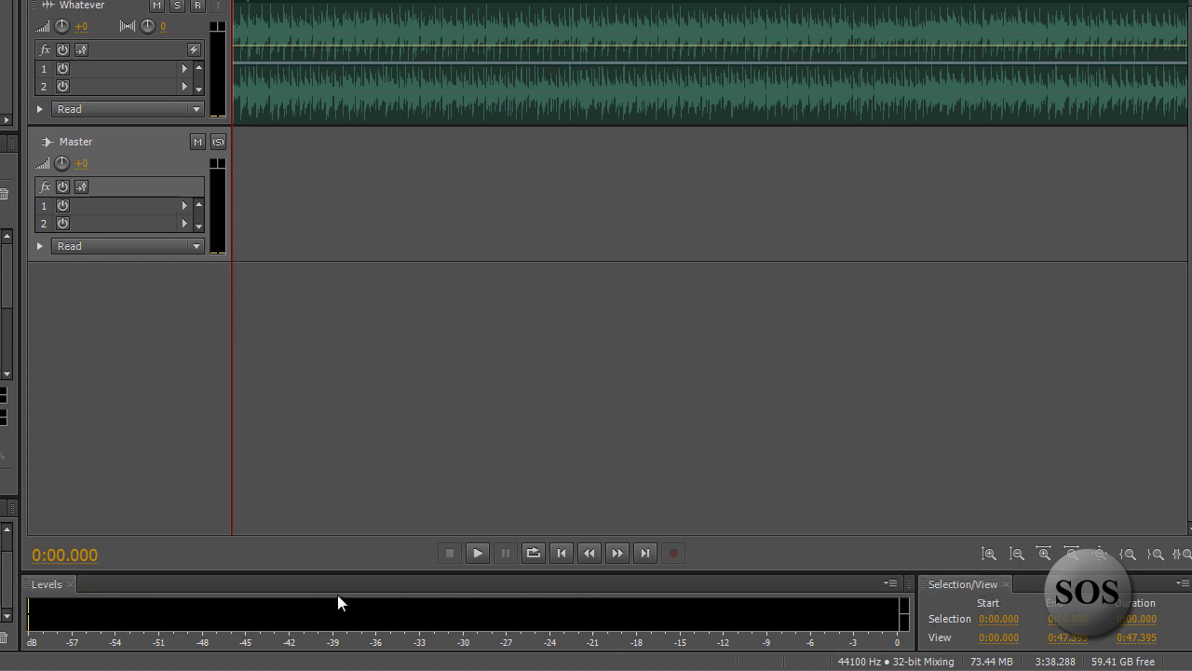
pyautogui.moveTo(45, 619)
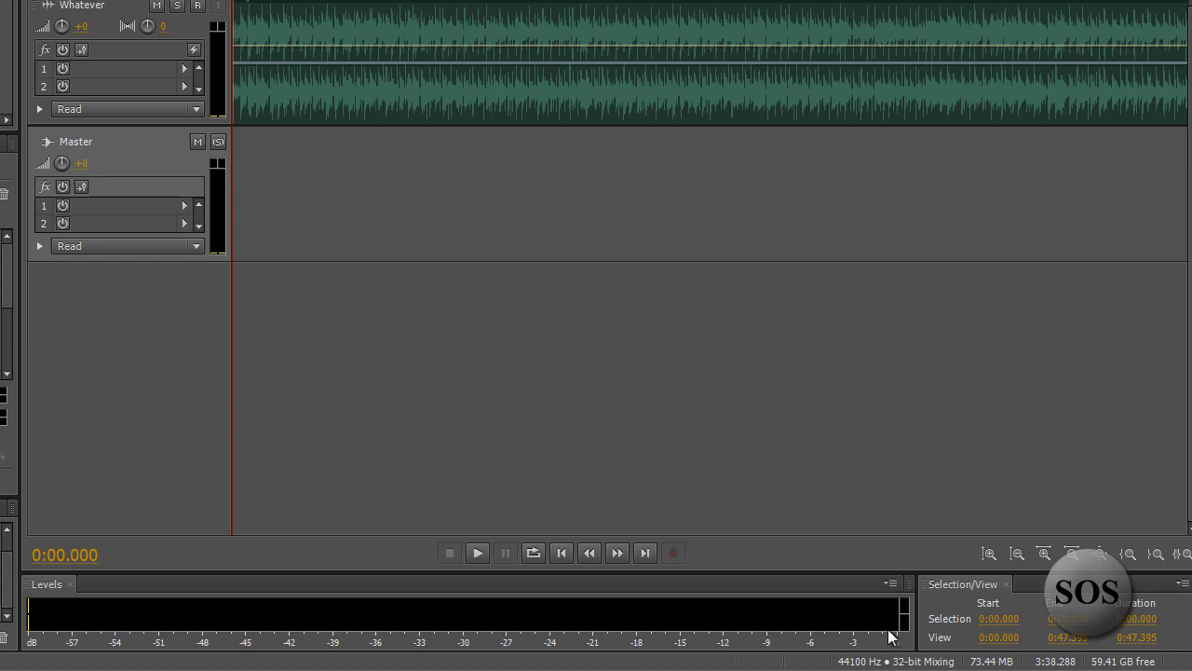
pyautogui.moveTo(30, 592)
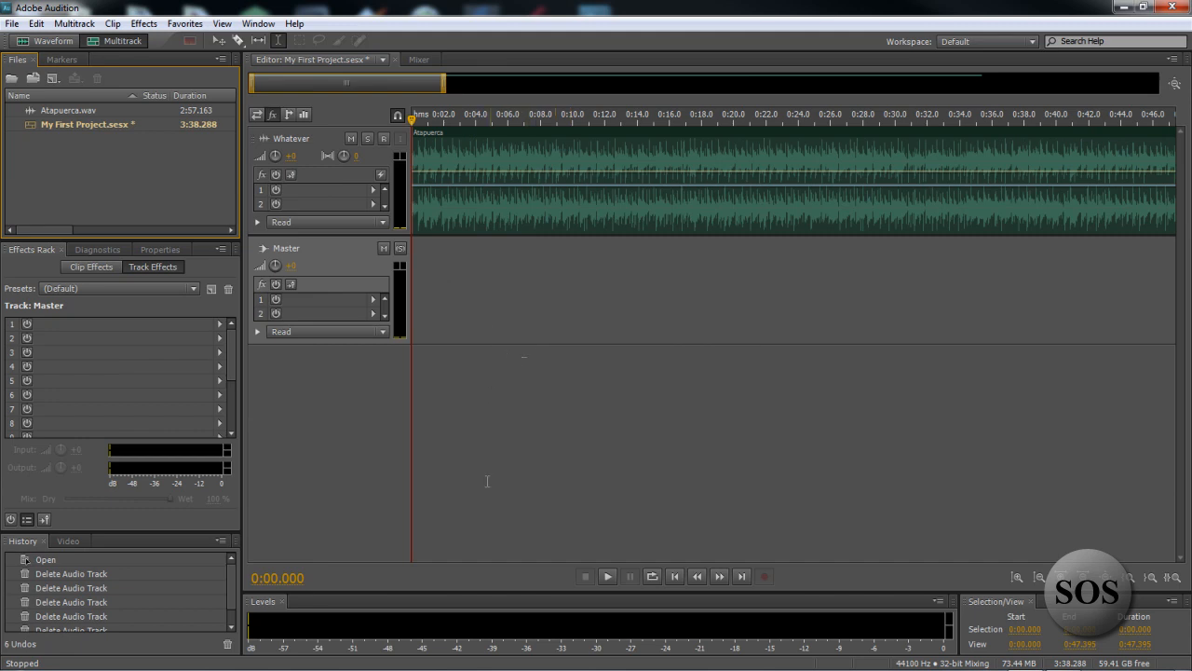
pyautogui.moveTo(551, 576)
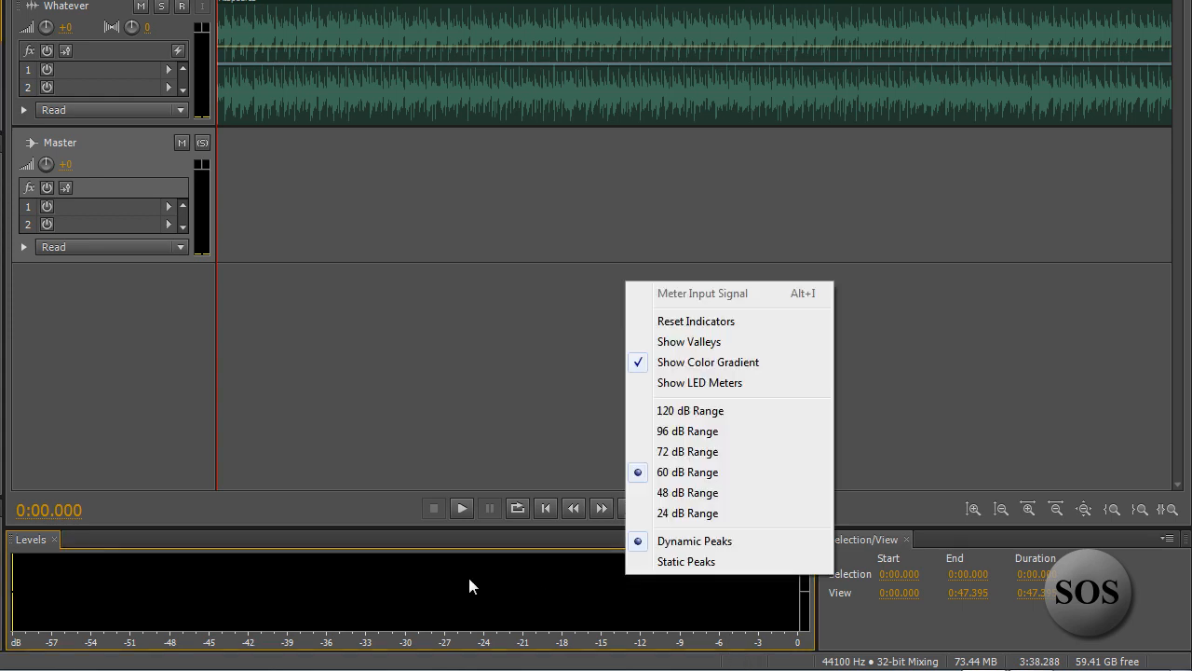
pyautogui.moveTo(216, 227)
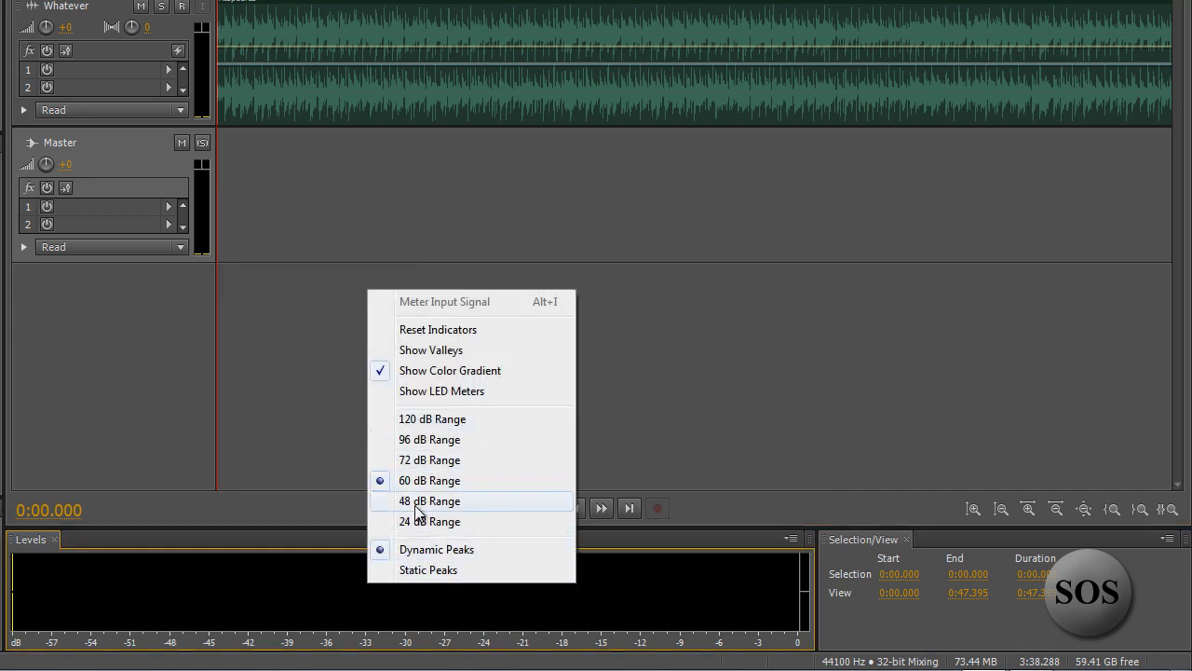
pyautogui.moveTo(391, 447)
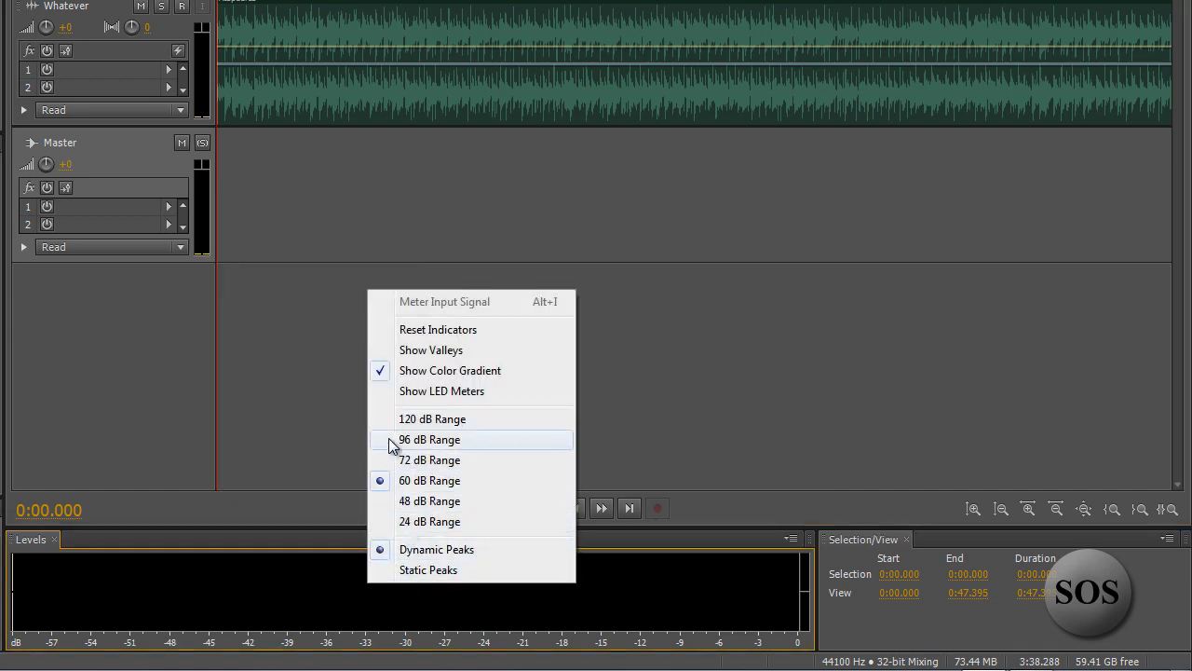
pyautogui.moveTo(429, 507)
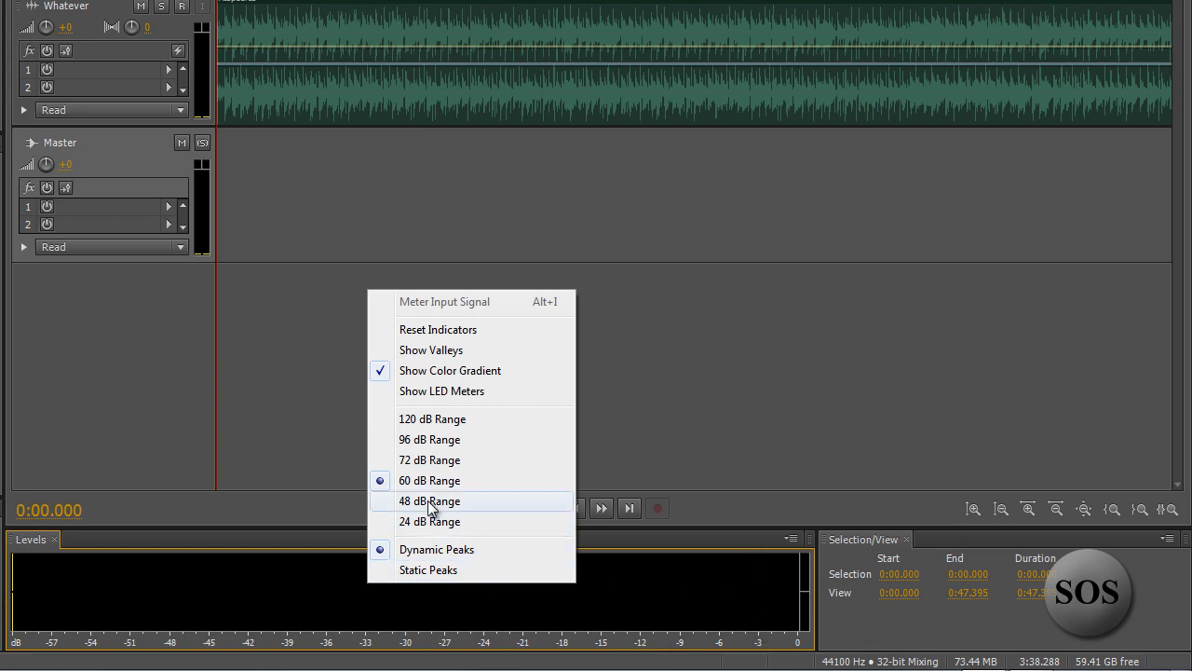
pyautogui.moveTo(459, 443)
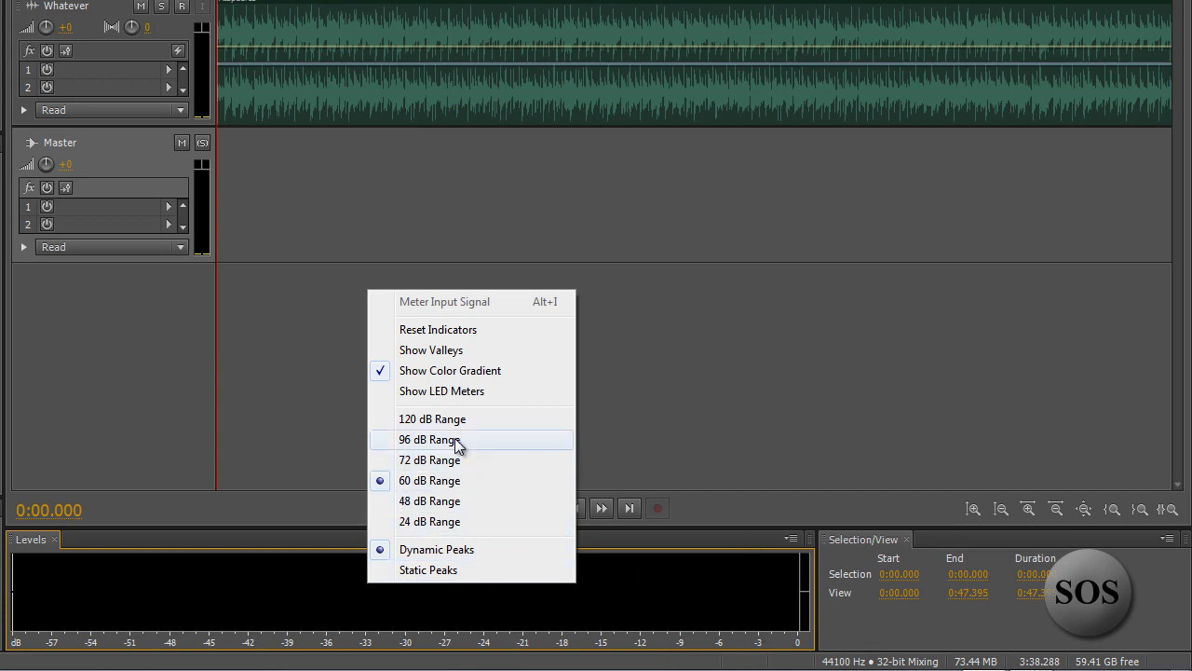
pyautogui.moveTo(477, 354)
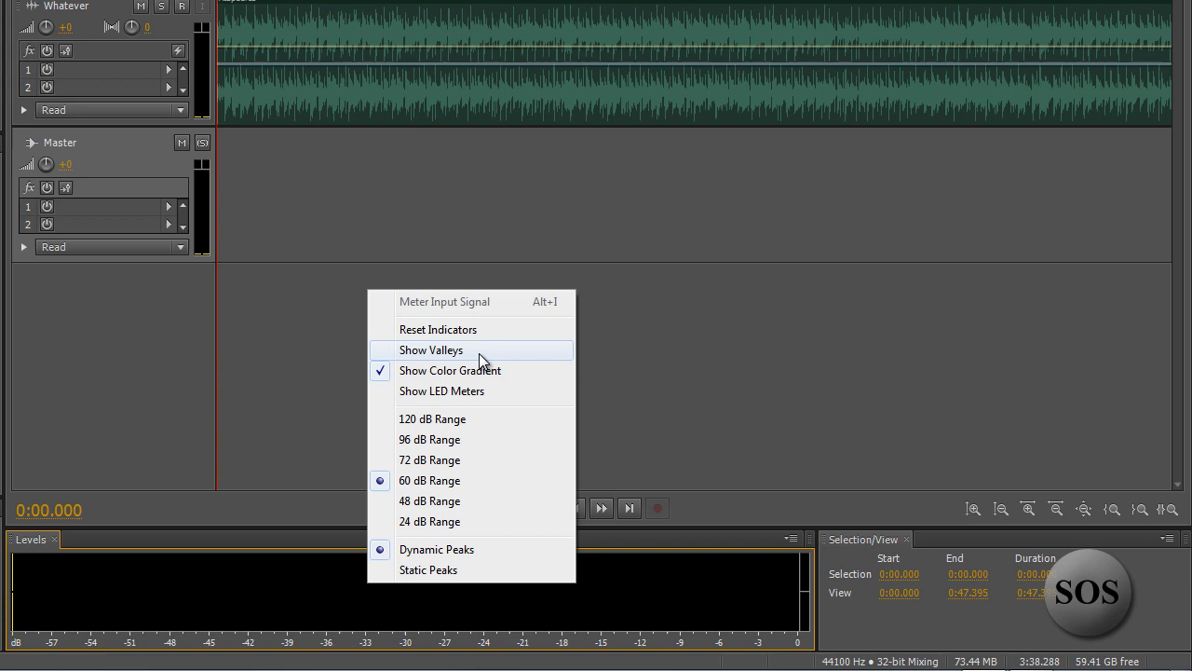
# Step: Select the opening seconds of the Whatever track and enter Start 0:08.361, End 0:12.611 in Selection/View
pyautogui.click(430, 350)
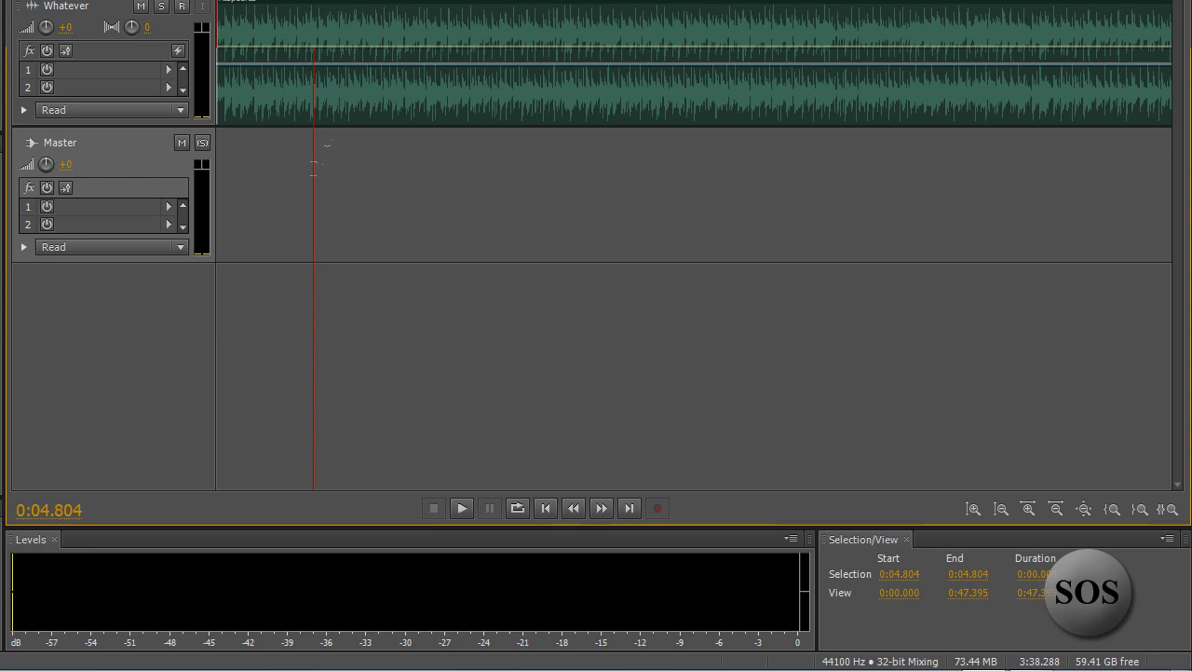
pyautogui.moveTo(309, 160)
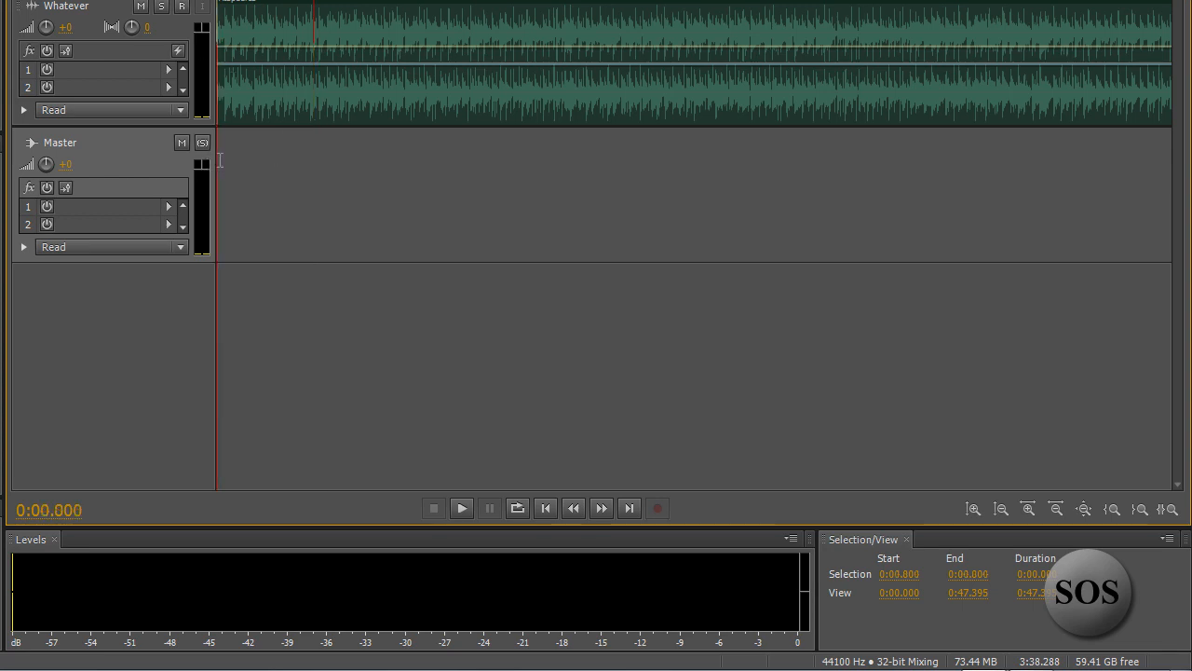
pyautogui.moveTo(216, 149); pyautogui.dragTo(298, 150)
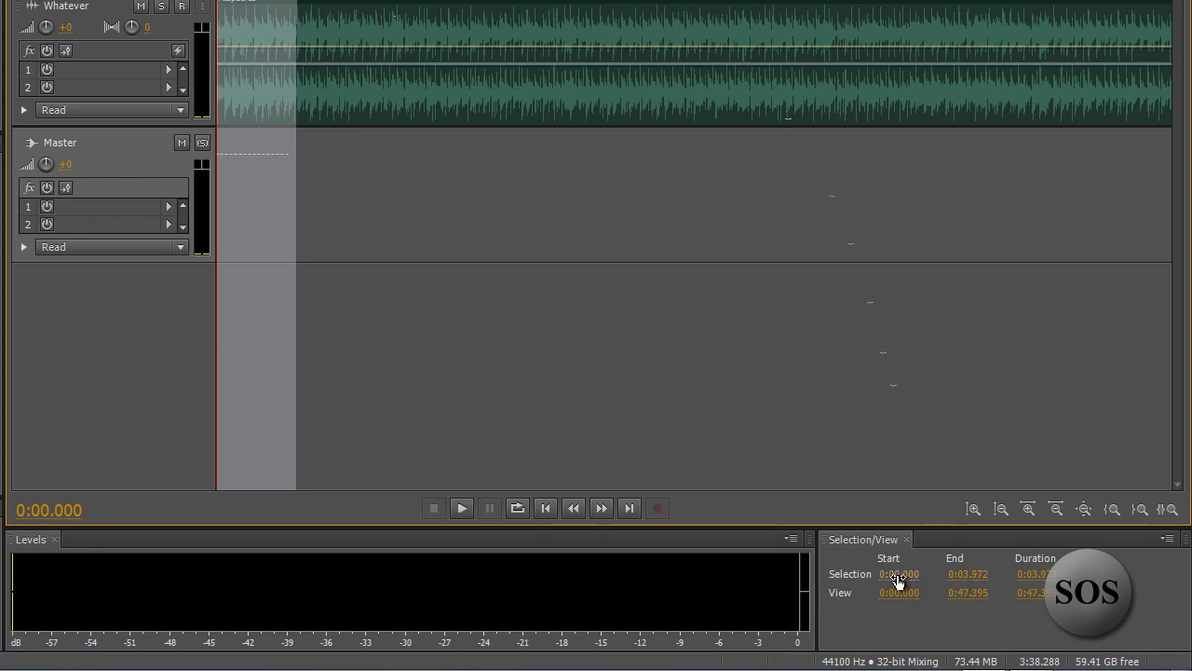
pyautogui.click(900, 574)
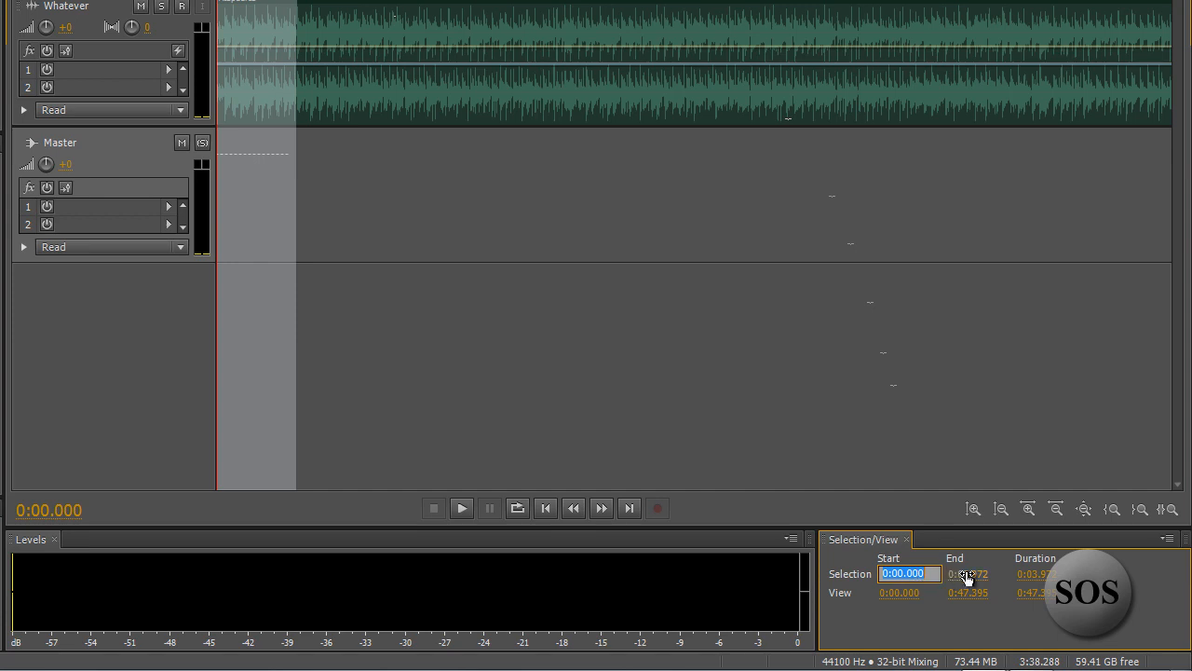
pyautogui.click(966, 574)
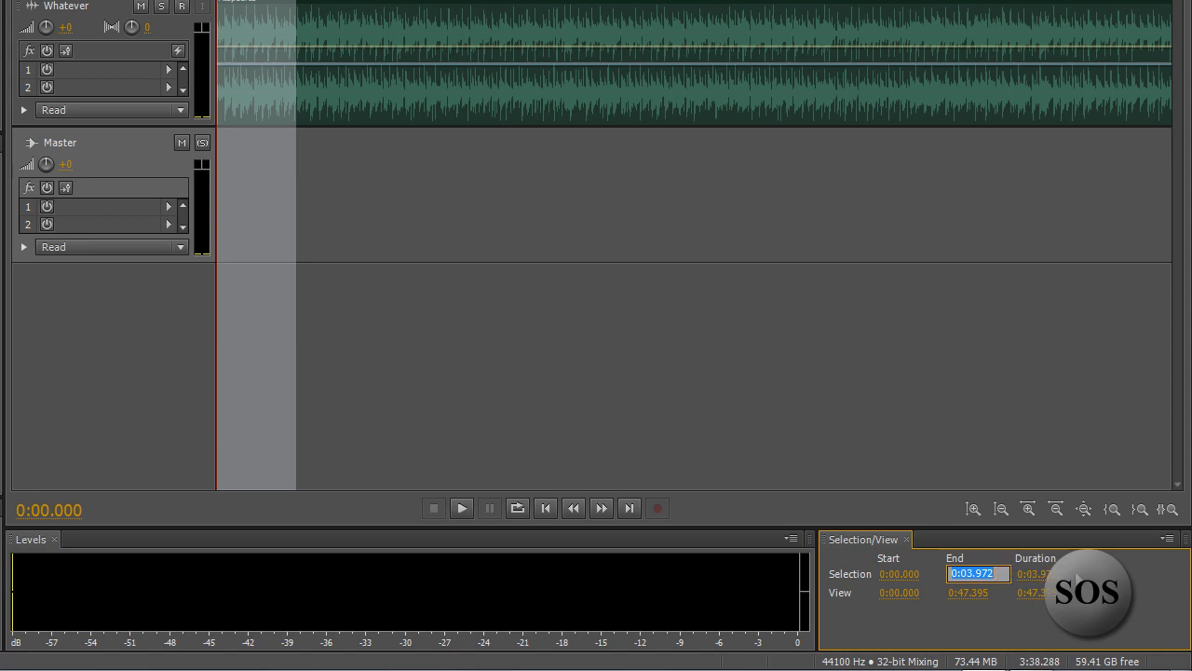
pyautogui.moveTo(961, 624)
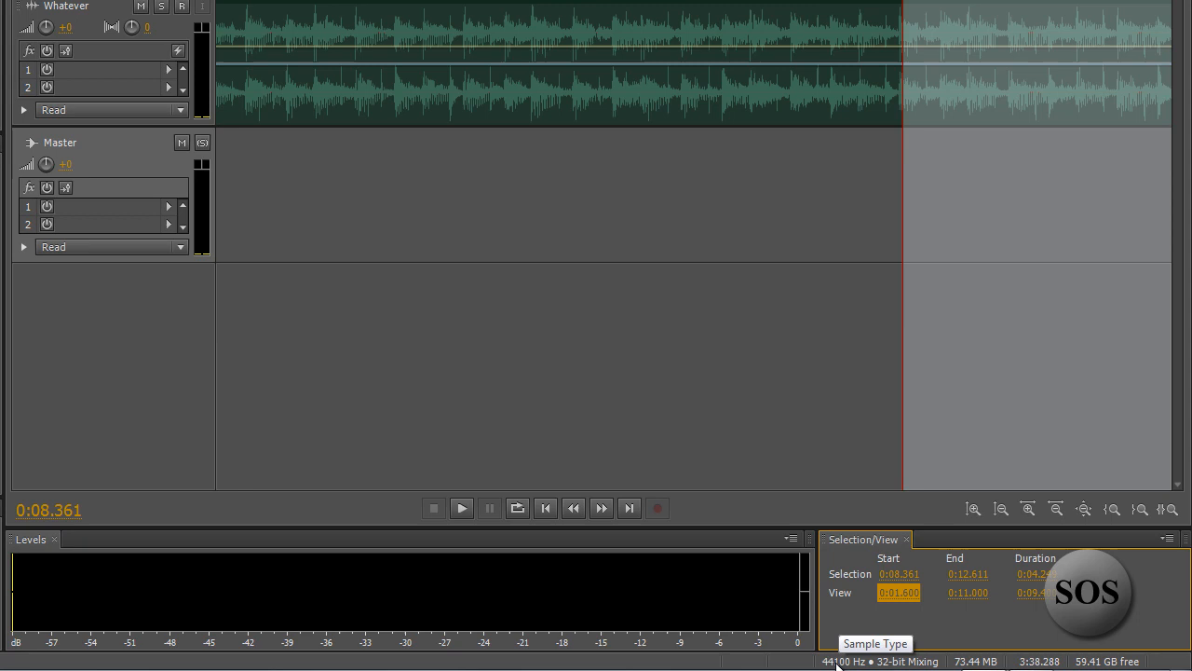
pyautogui.moveTo(876, 622)
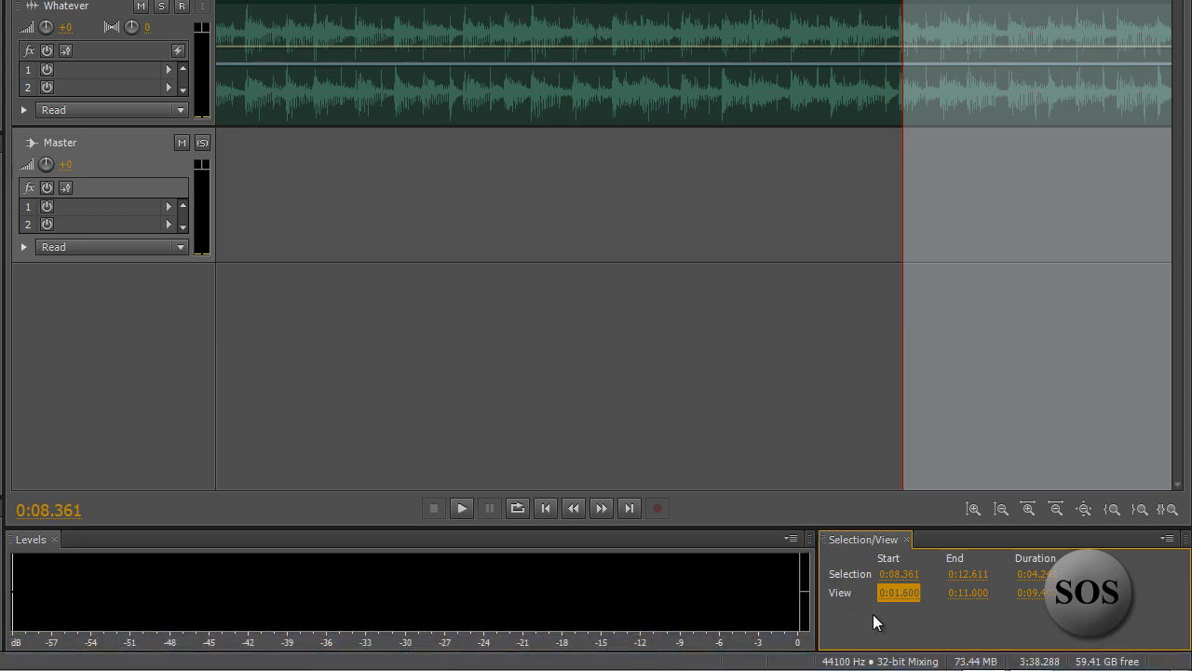
pyautogui.moveTo(987, 652)
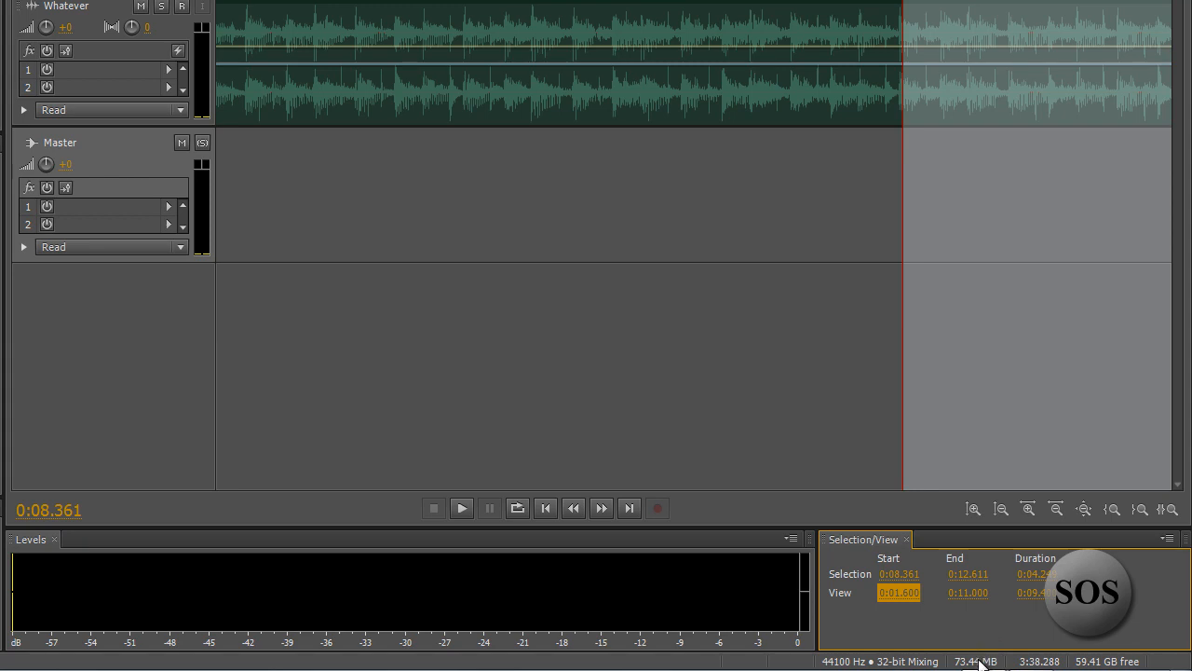
pyautogui.moveTo(991, 664)
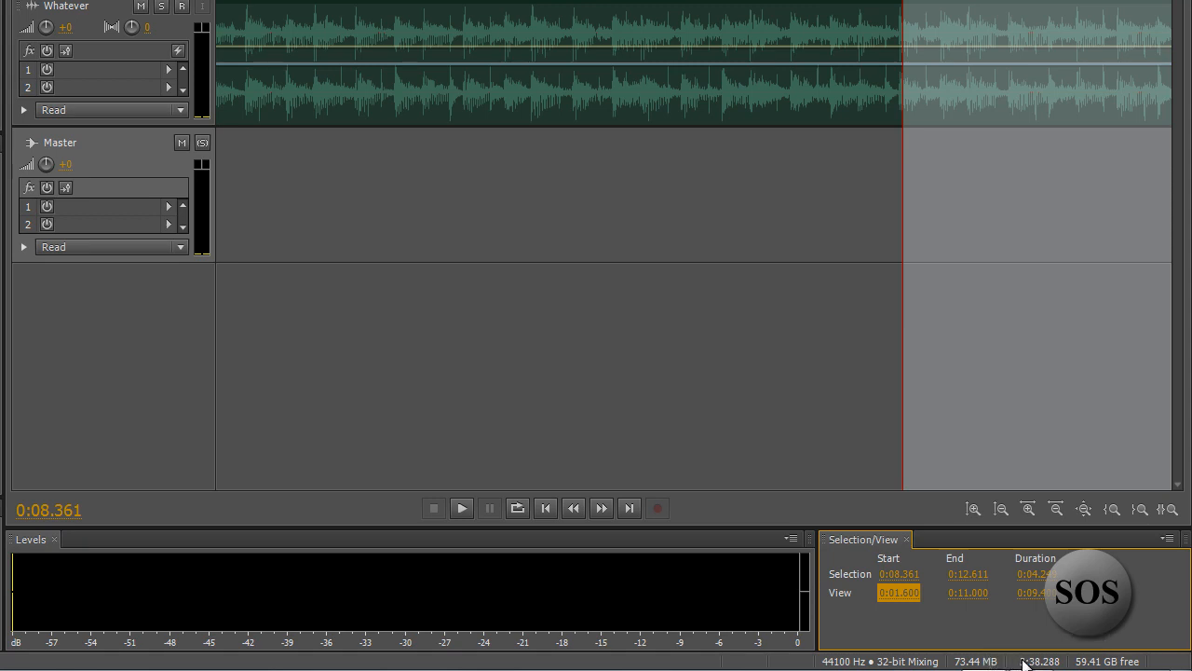
pyautogui.moveTo(1055, 666)
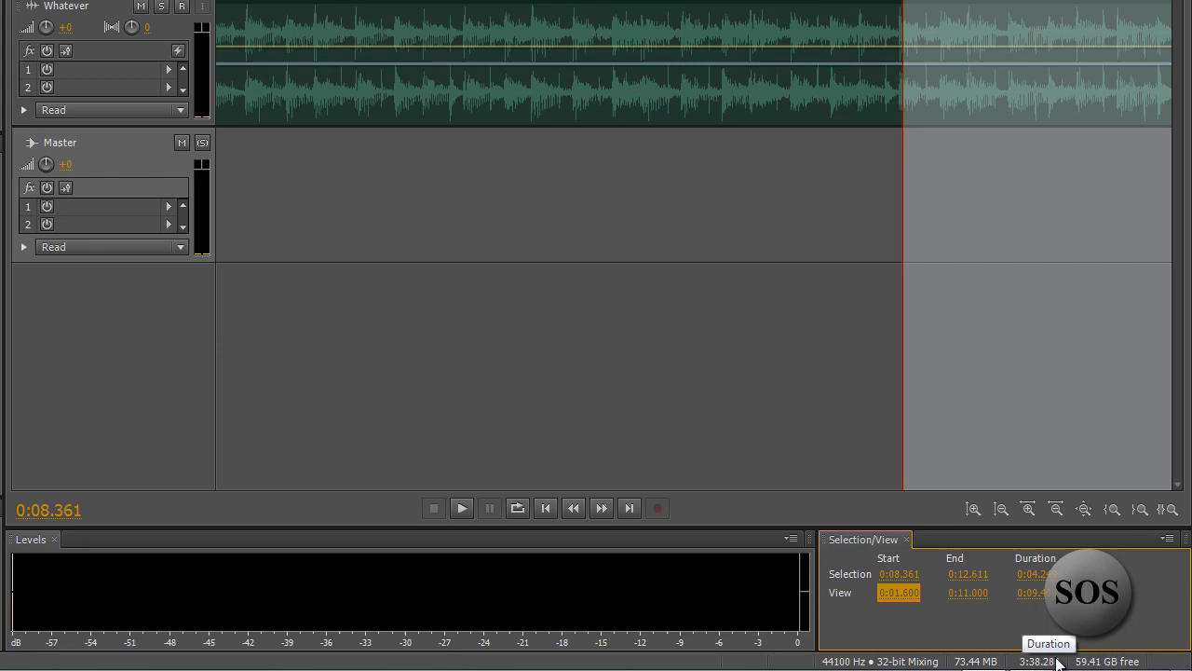
pyautogui.moveTo(1071, 663)
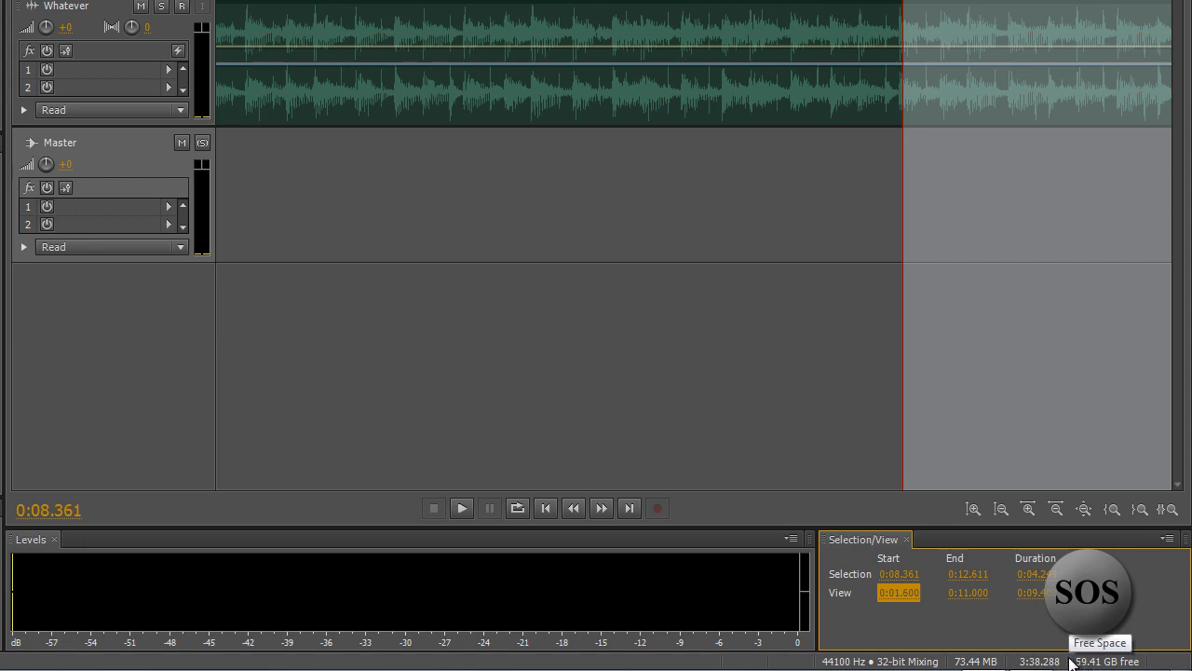
pyautogui.moveTo(978, 618)
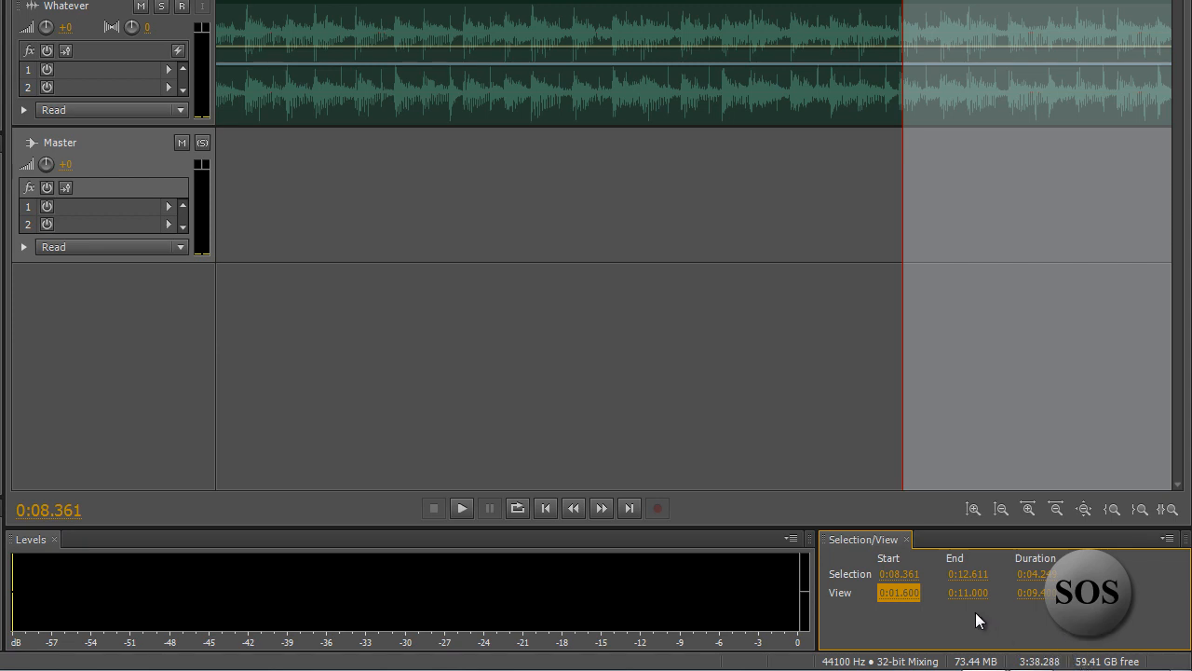
pyautogui.moveTo(760, 544)
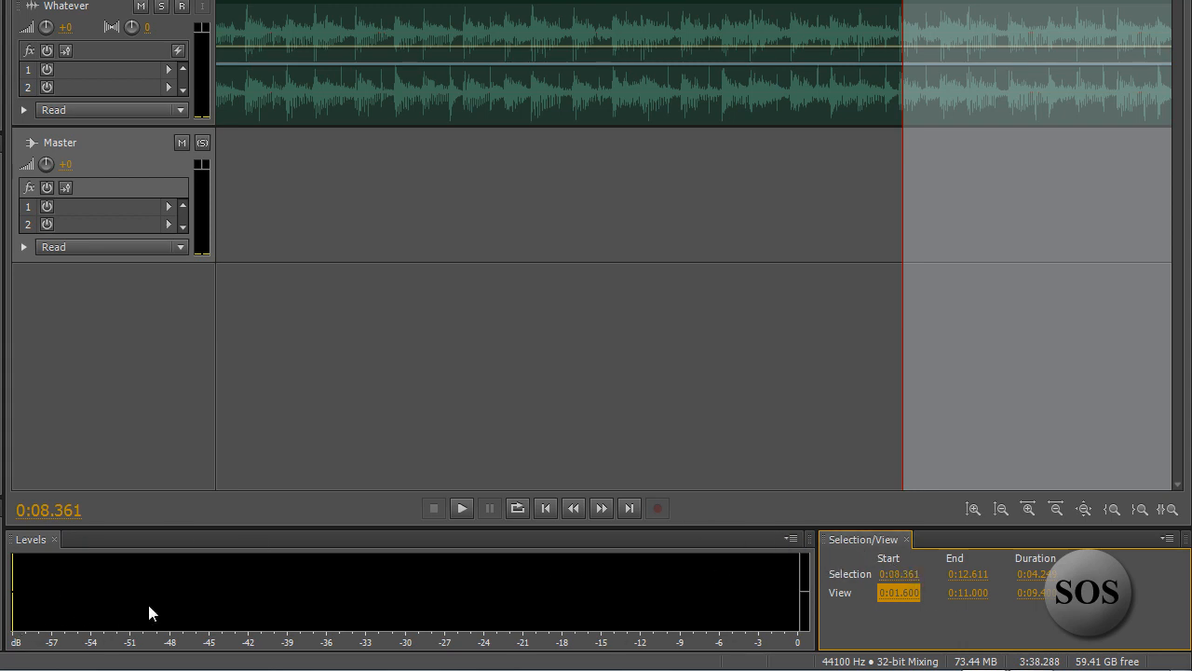
pyautogui.moveTo(231, 548)
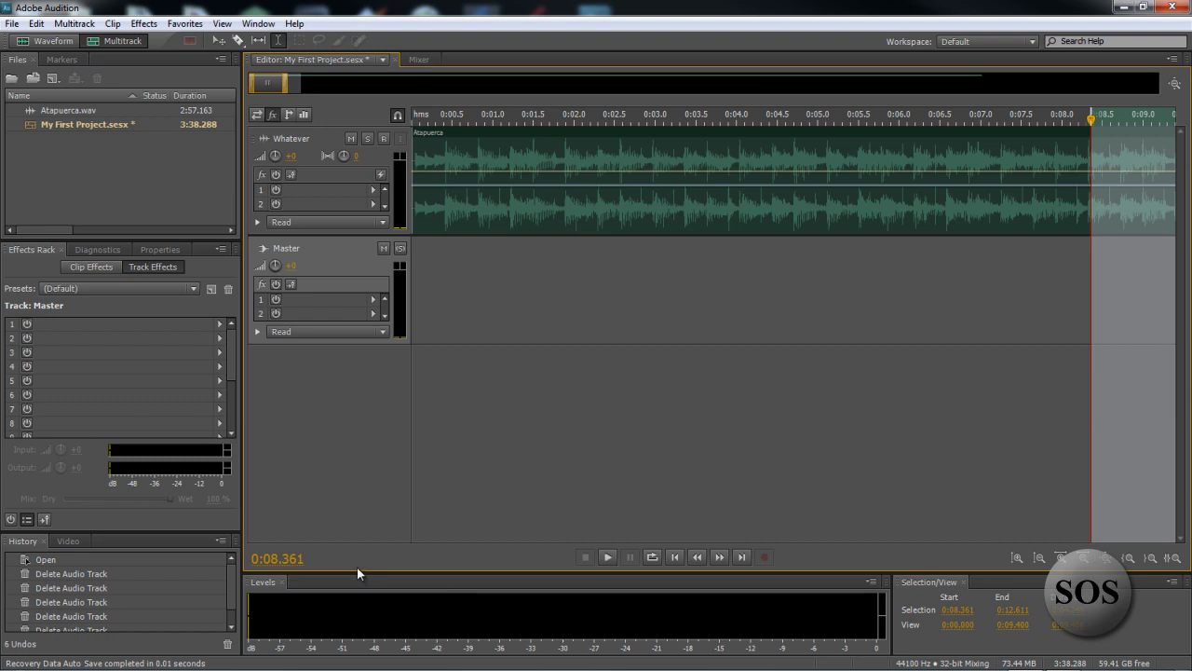
pyautogui.moveTo(331, 572)
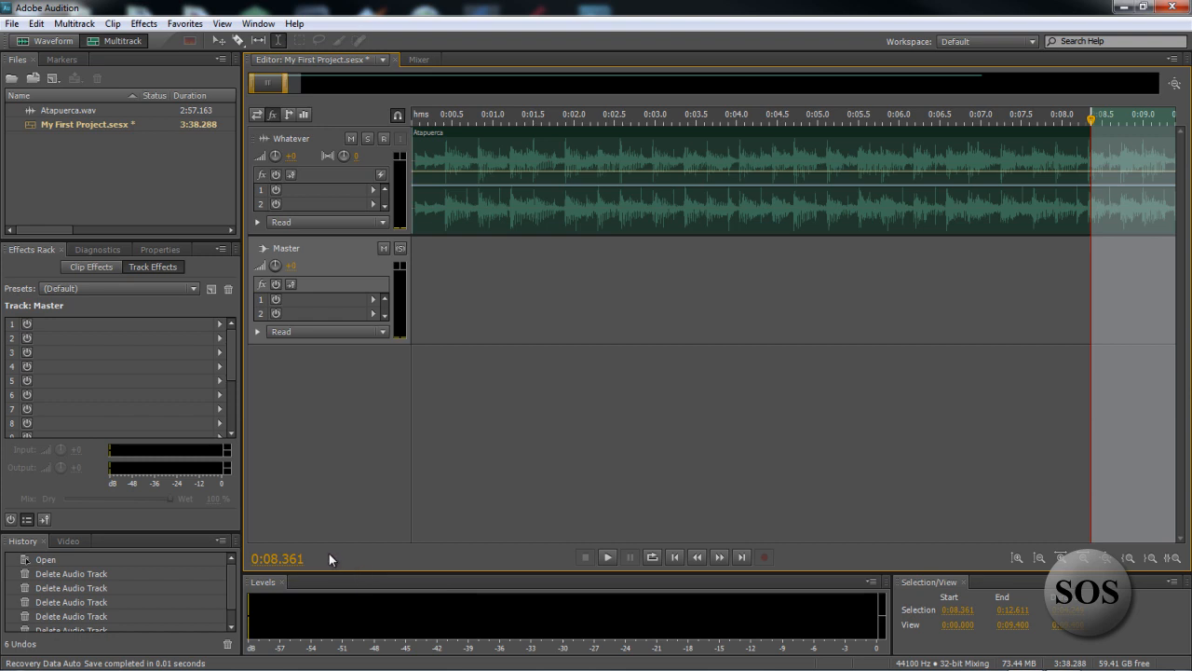